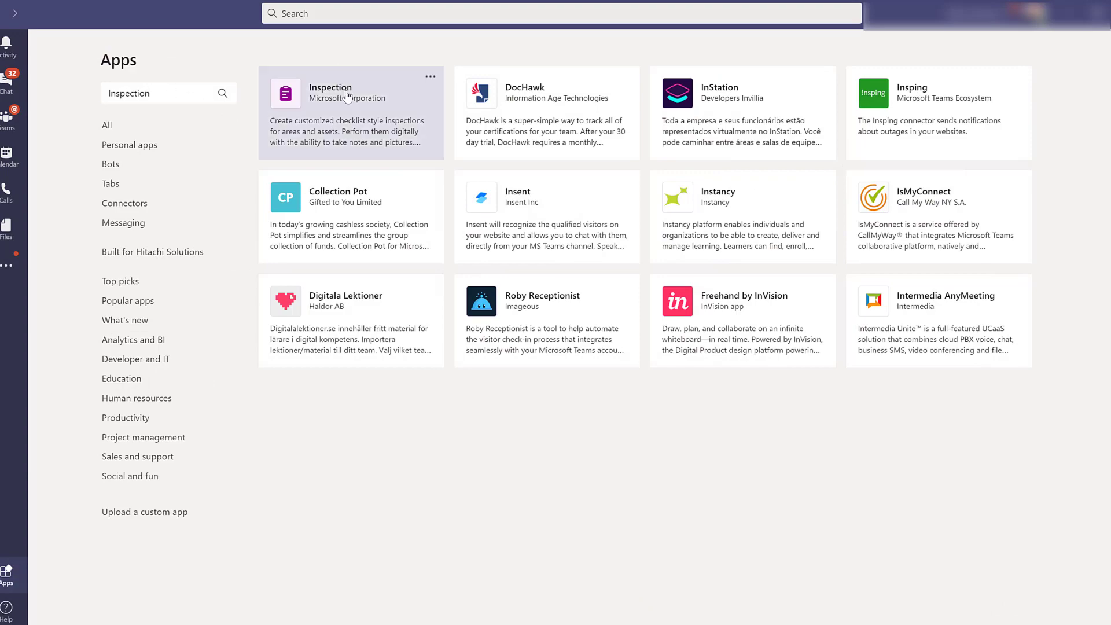
Step: Bring up the Inspection app by Microsoft Corporation from the app store search results
left_click(349, 113)
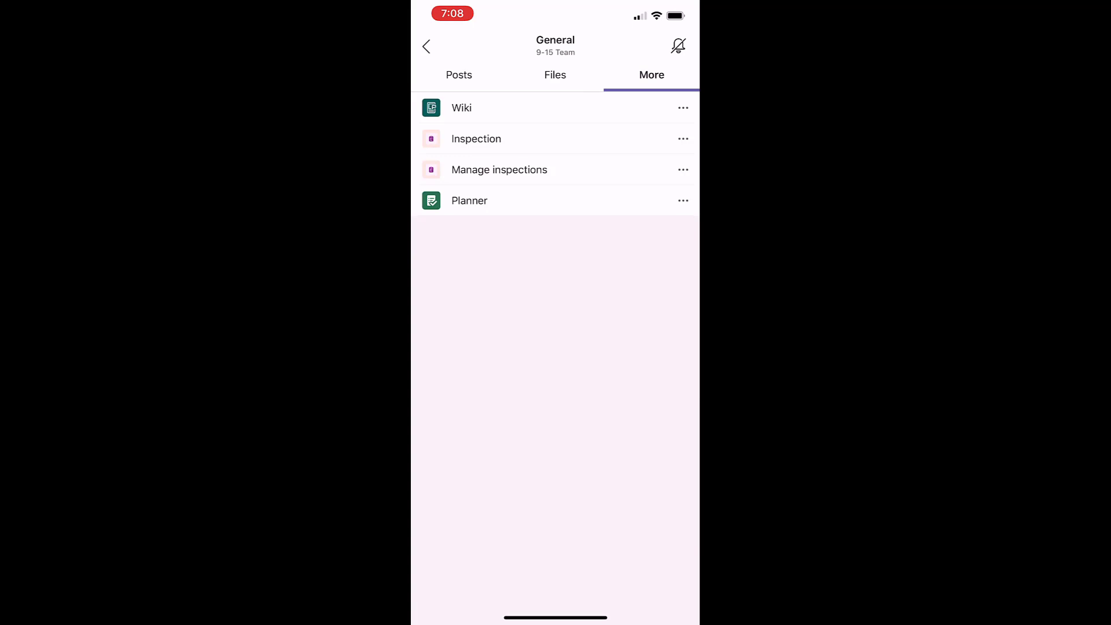
Step: Start a new inspection on mobile using a Food checklist
left_click(476, 138)
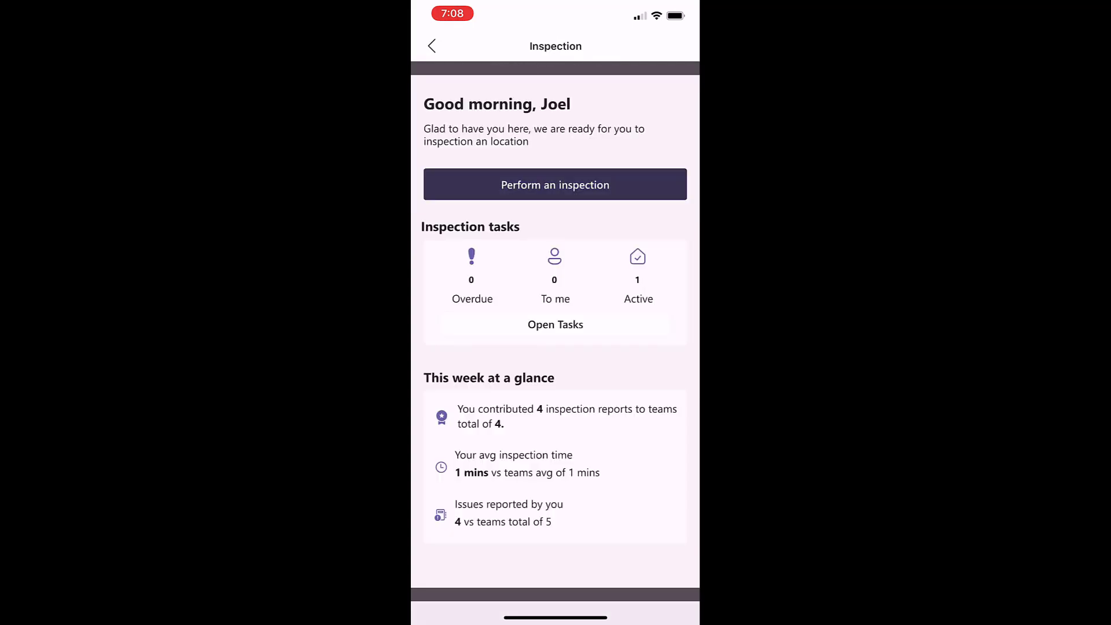
left_click(554, 184)
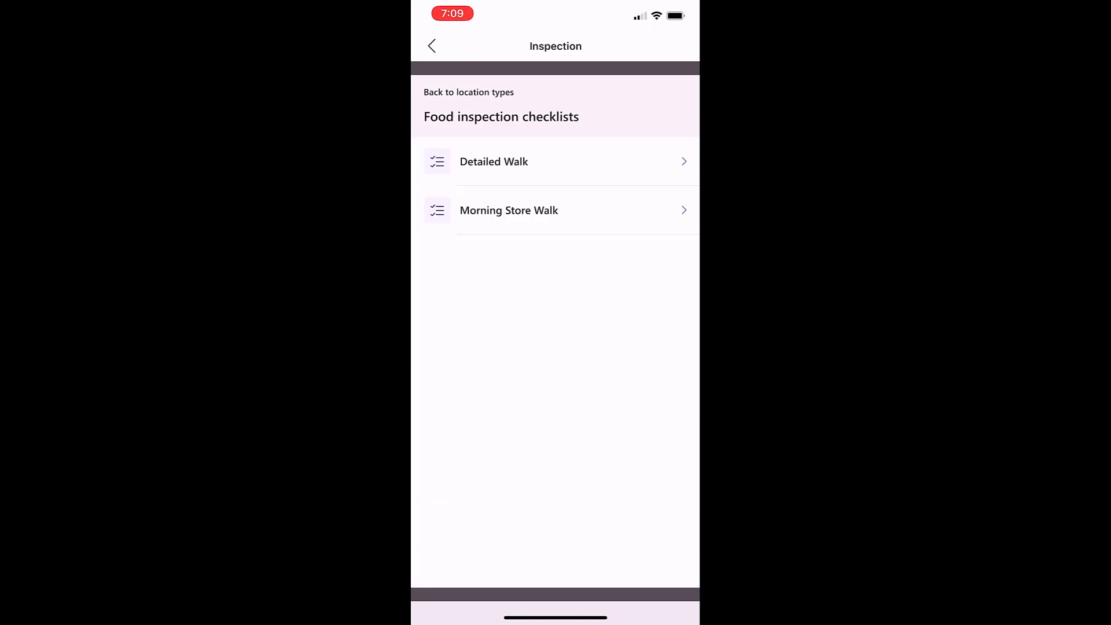
left_click(494, 162)
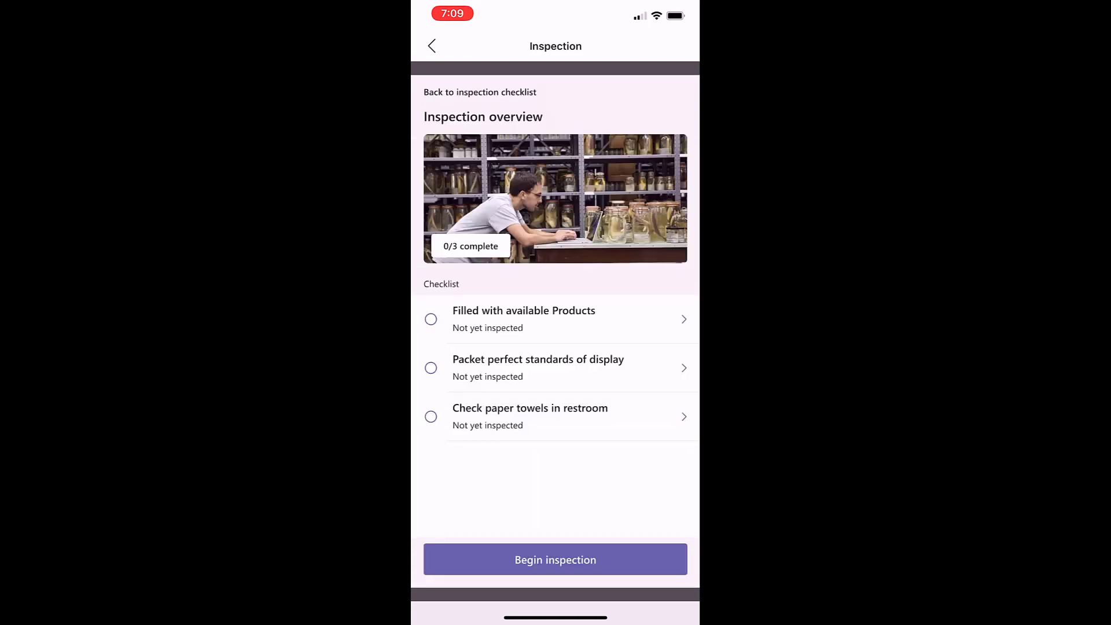
left_click(554, 559)
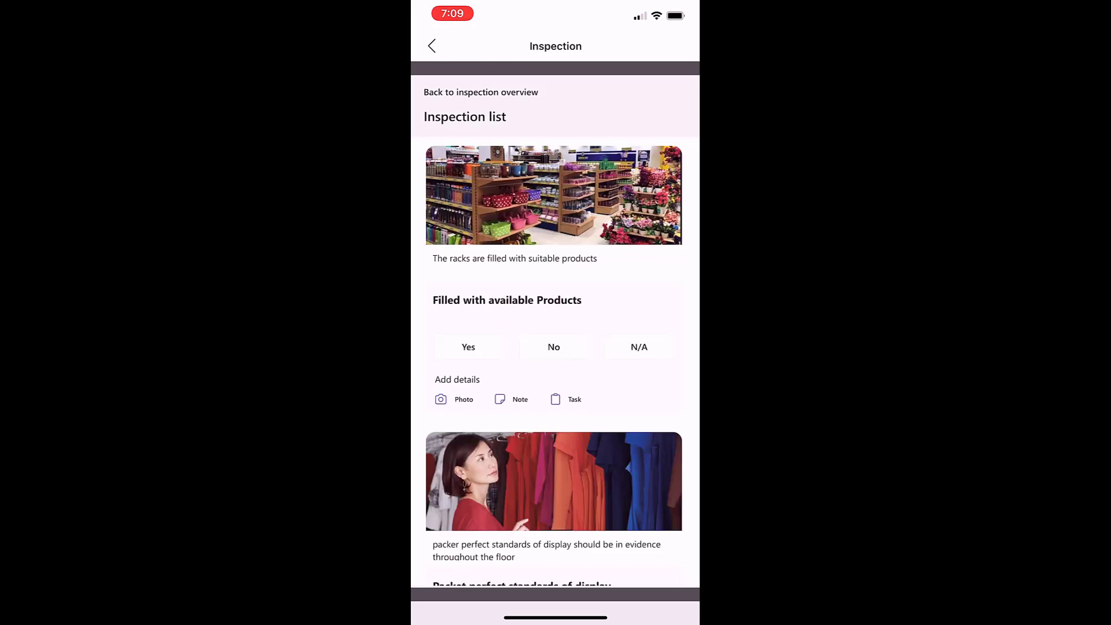
Step: Flag the products step with a note about the disheveled display, then mark the Backstage report Closed
left_click(553, 346)
type("Display is dosh")
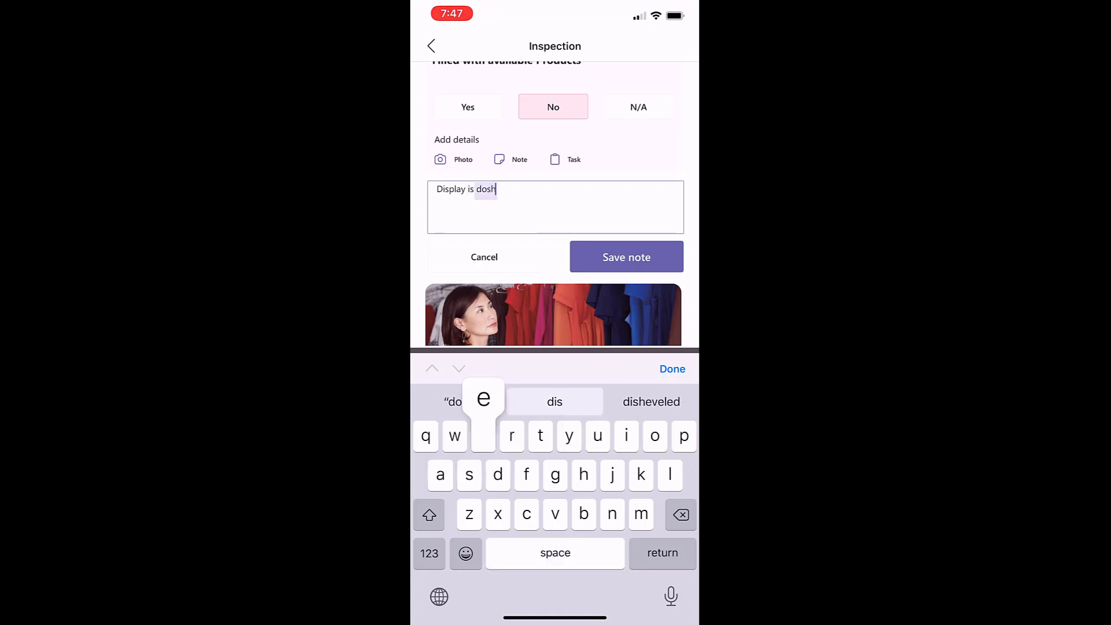
left_click(649, 402)
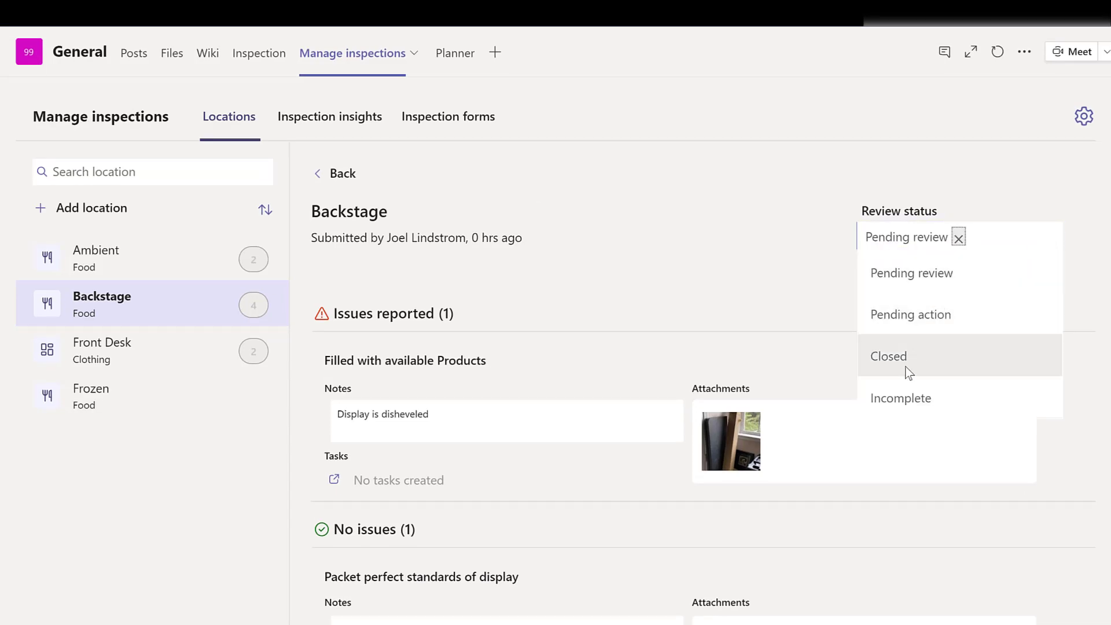
left_click(887, 355)
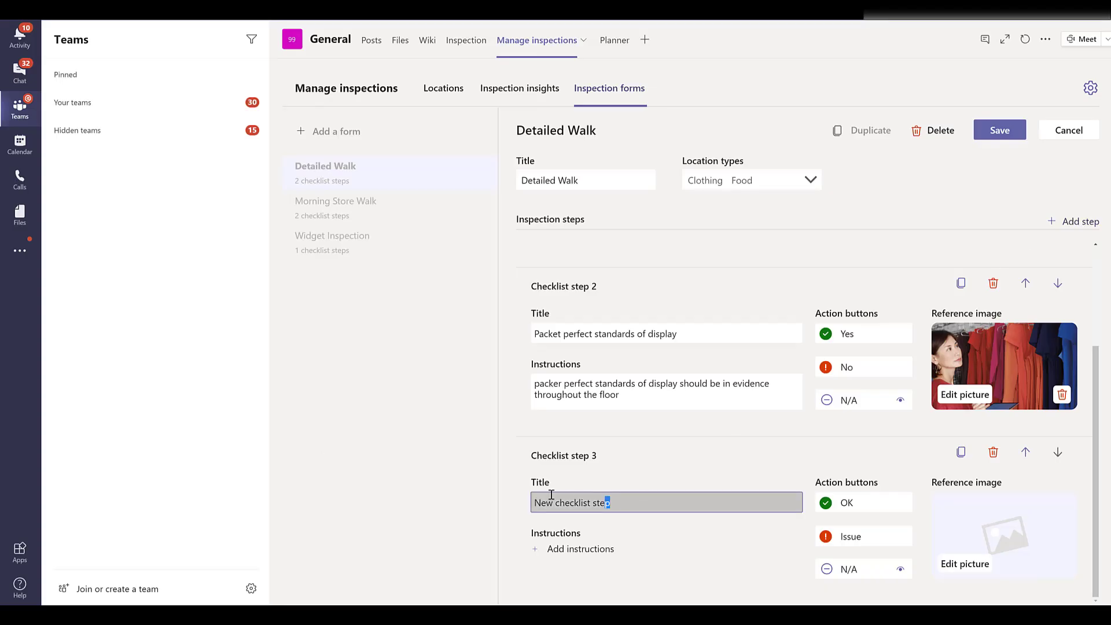
Step: Title Checklist step 3 'Check paper towels in restroom' and save the Detailed Walk form
type("C")
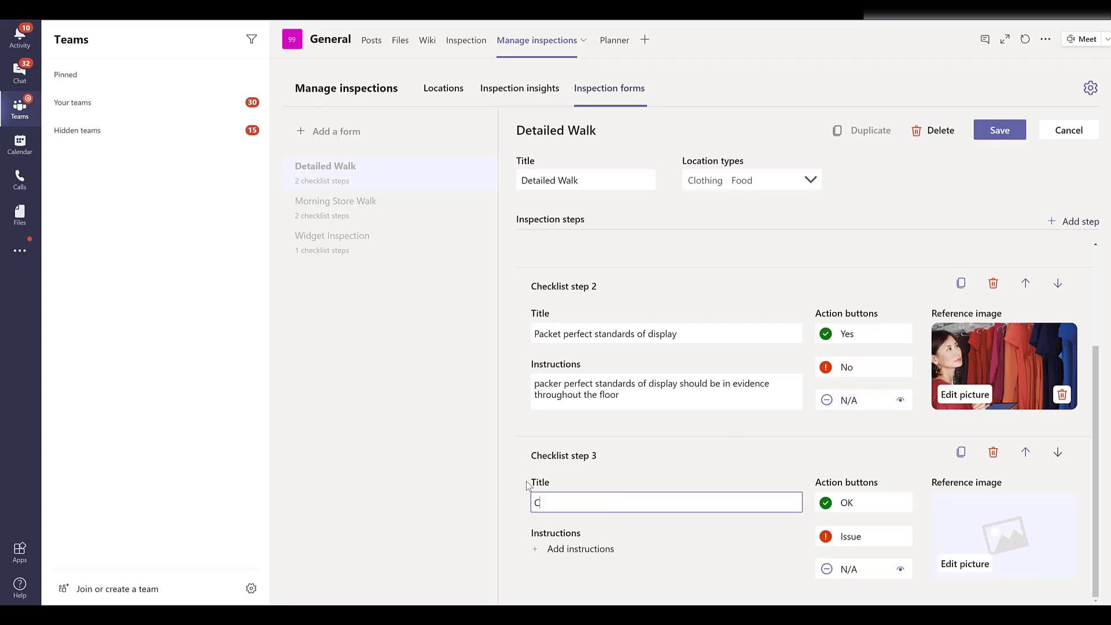
type("heck paper towels")
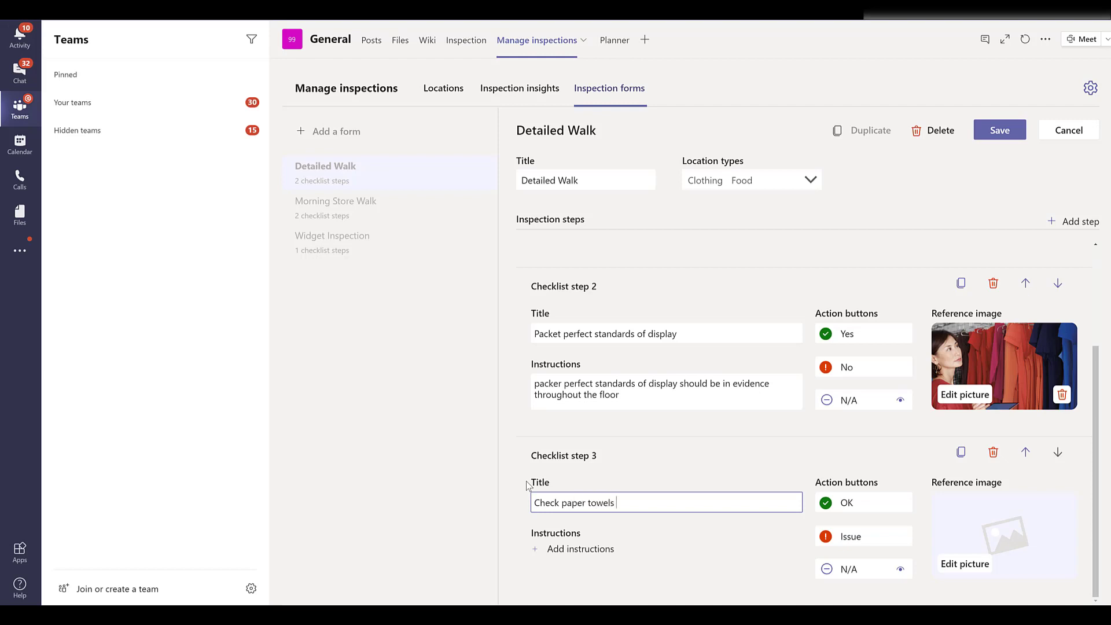
type("in restr")
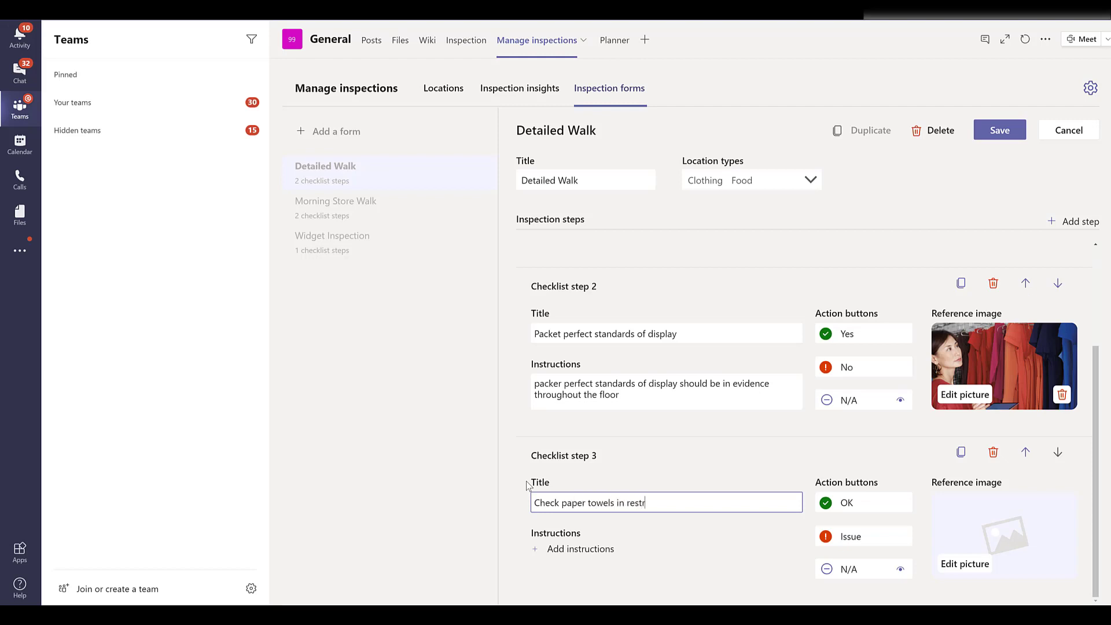
left_click(443, 88)
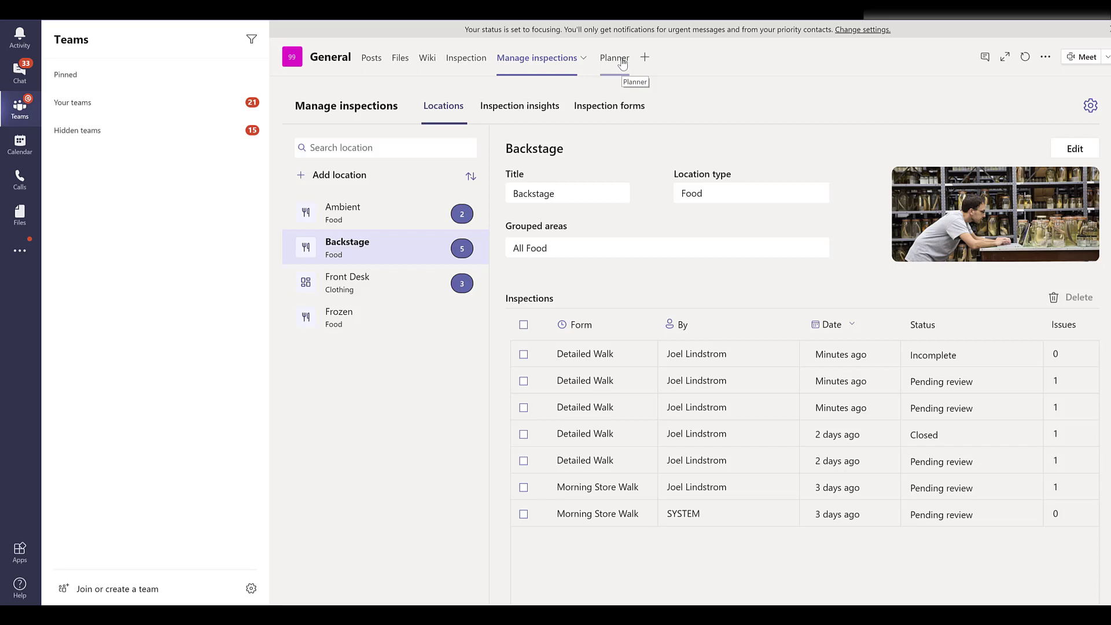
Step: Show the Backstage location's inspections table with their review statuses
left_click(613, 57)
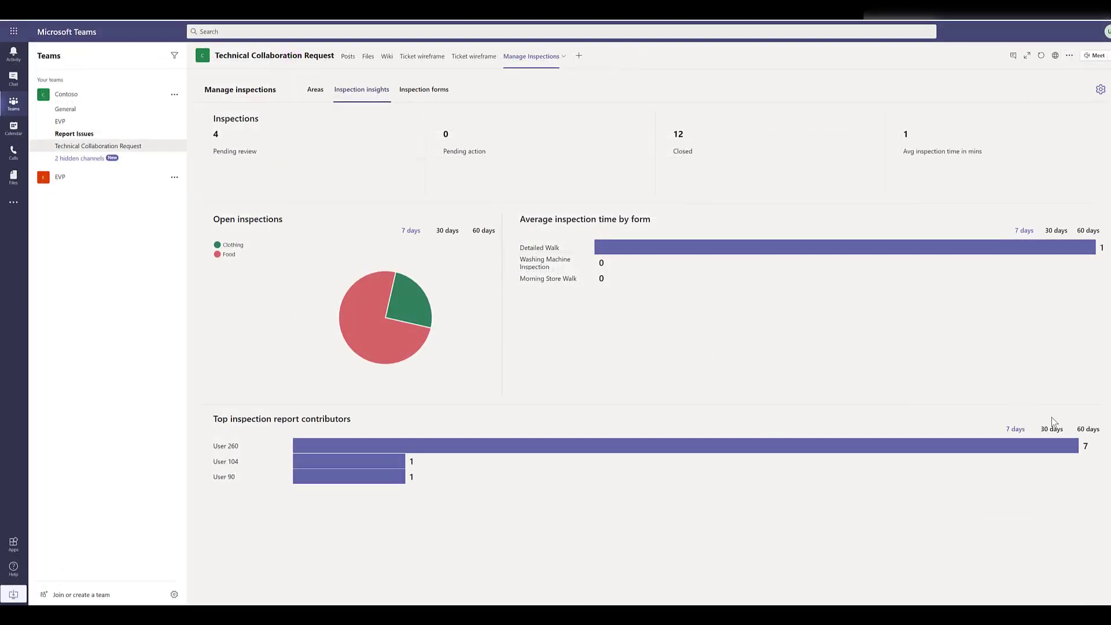
Step: Show top inspection report contributors for the last 30 days
left_click(1087, 428)
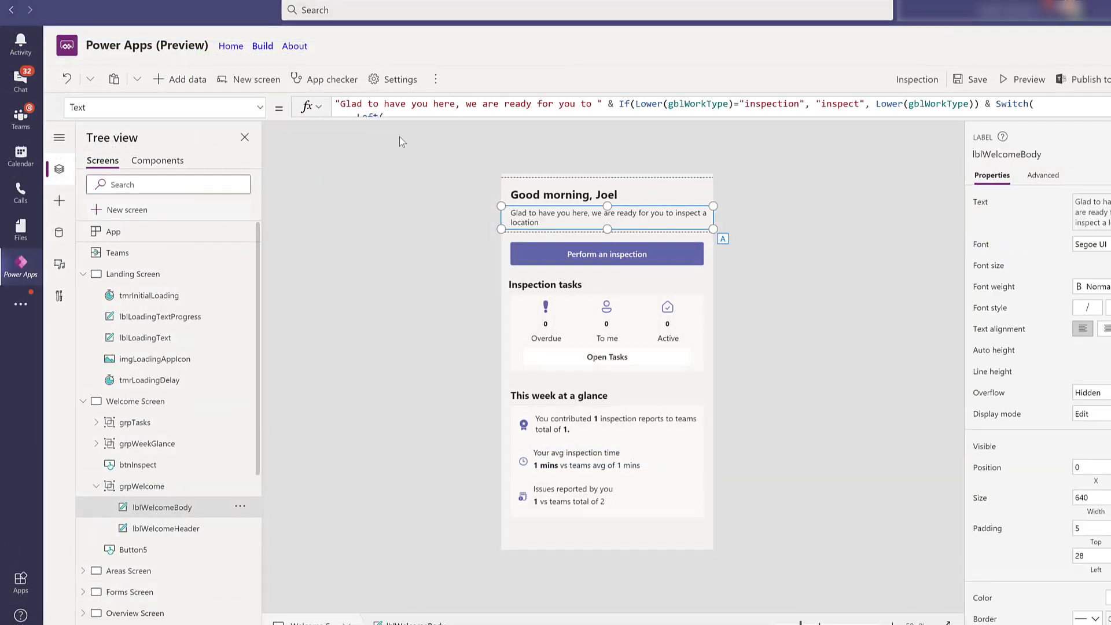
Step: Rewrite the lblWelcomeBody welcome message to begin with 'Happy' instead of 'Glad'
left_click(361, 104)
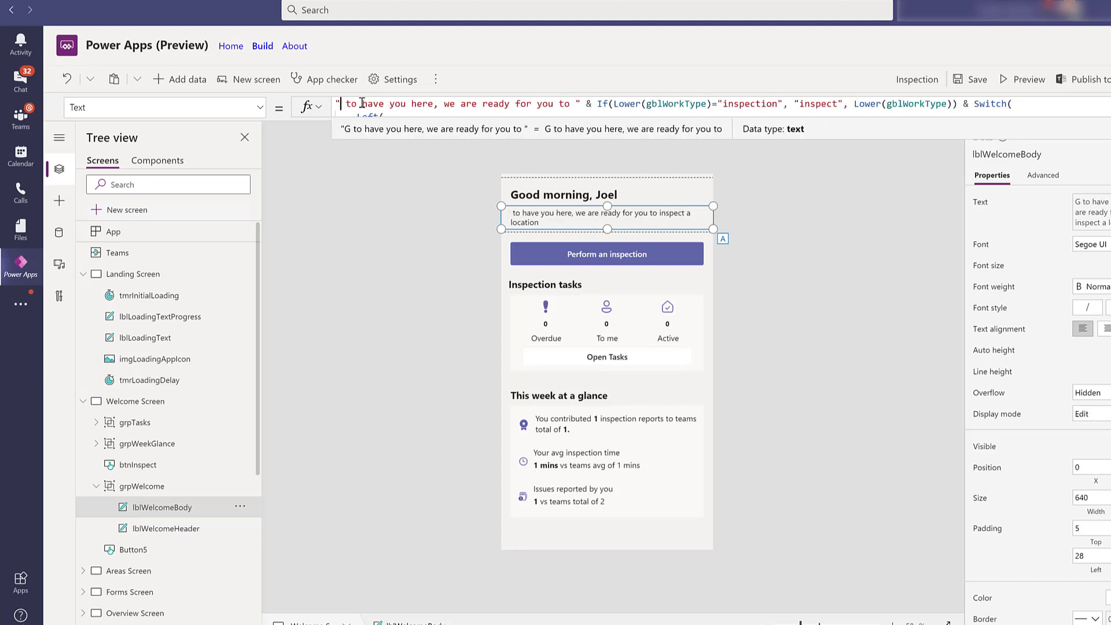
type("Happy")
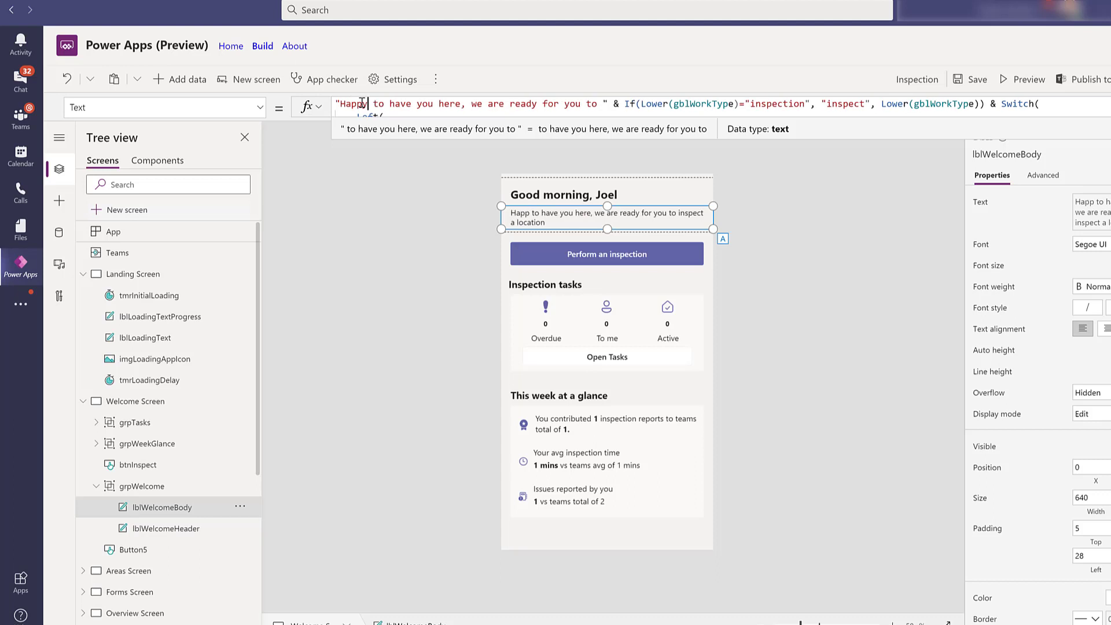